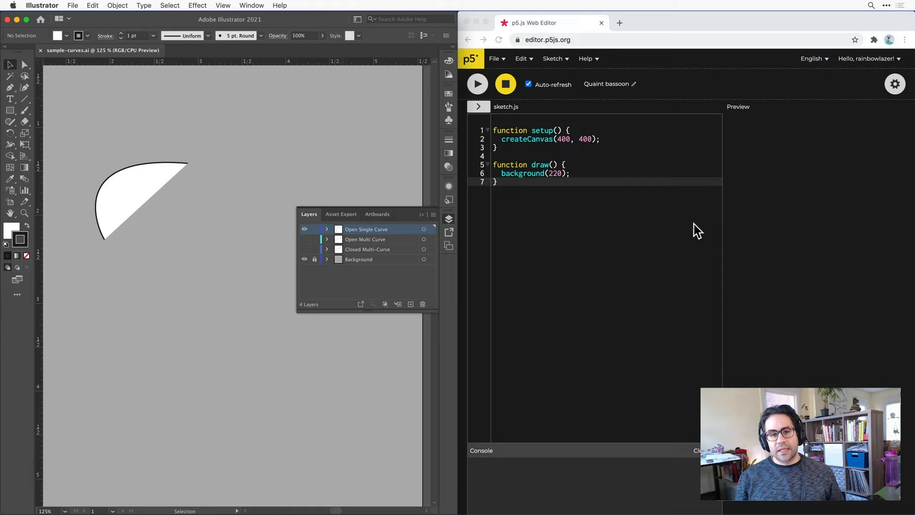
mouse_move(676, 224)
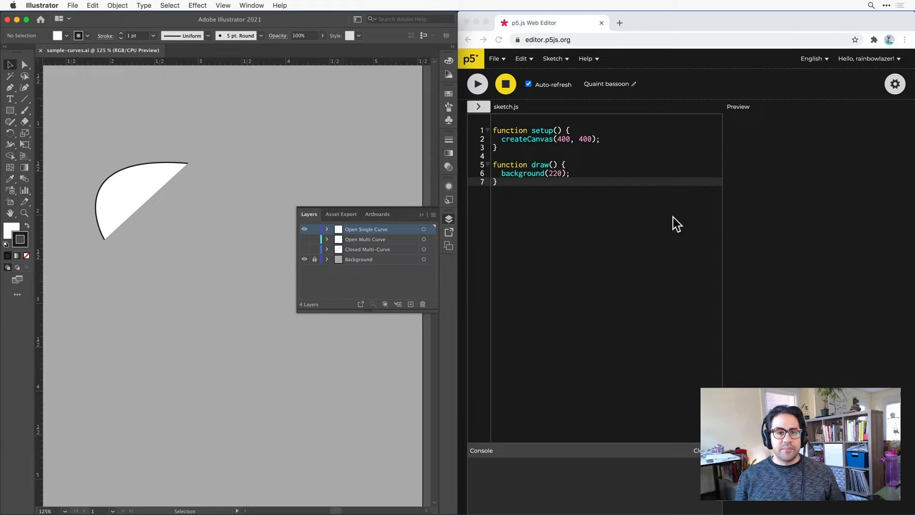
Step: Switch the Illustrator rulers to pixels and show the Info panel coordinate readout
right_click(337, 61)
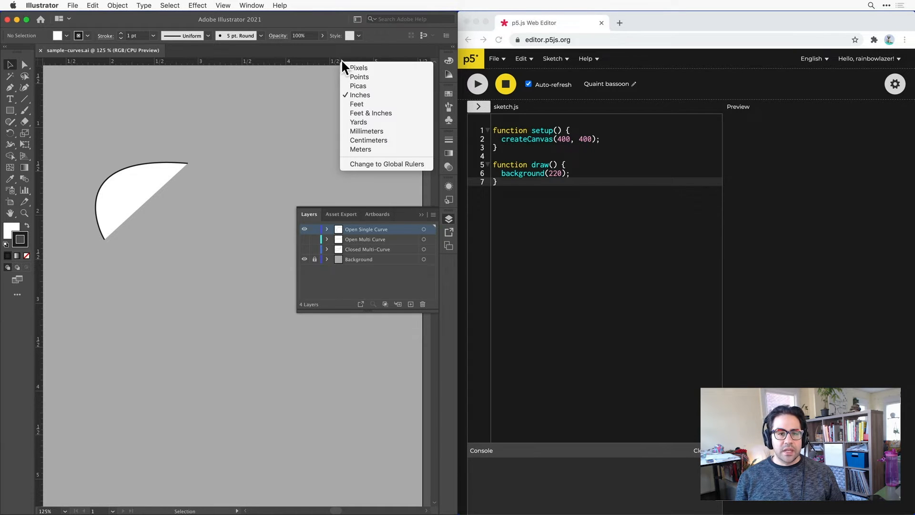
click(358, 68)
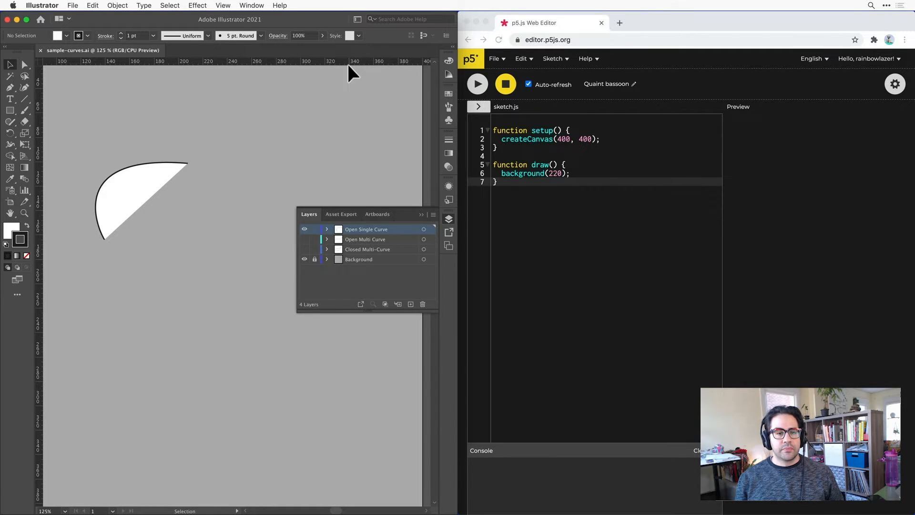
click(222, 5)
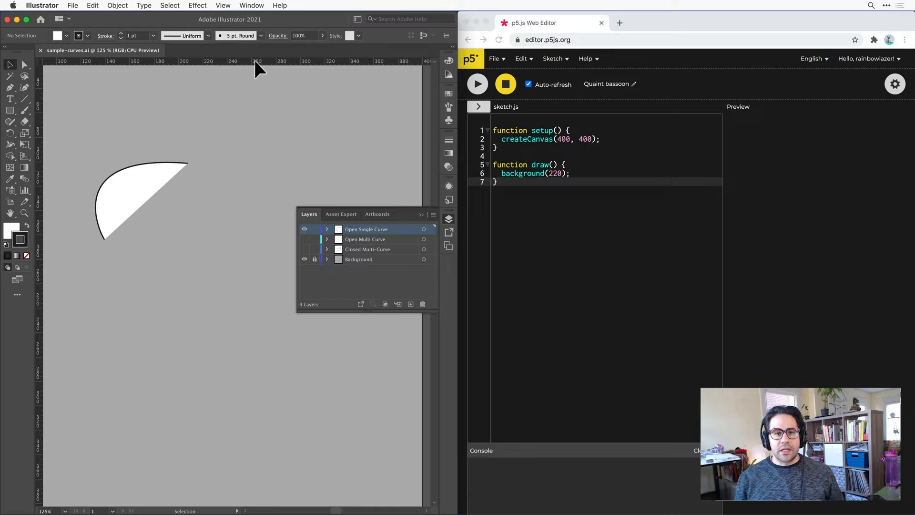
click(251, 5)
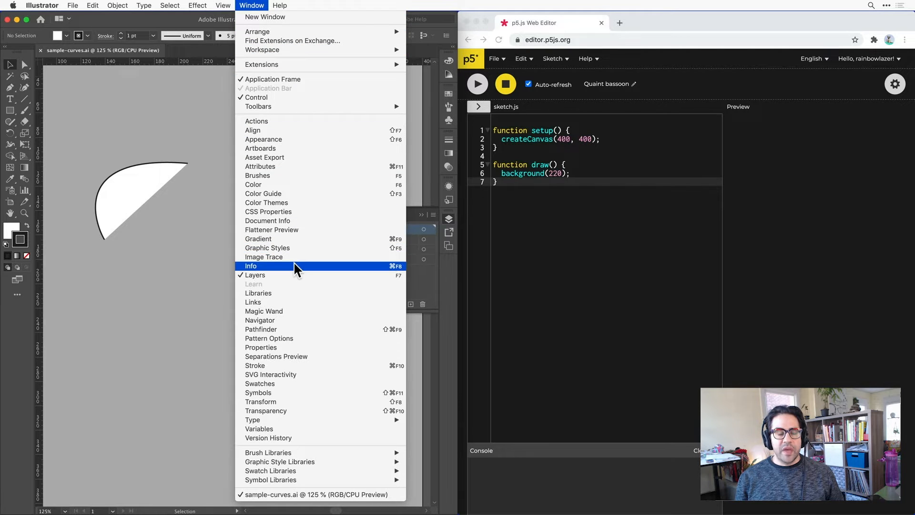
click(251, 265)
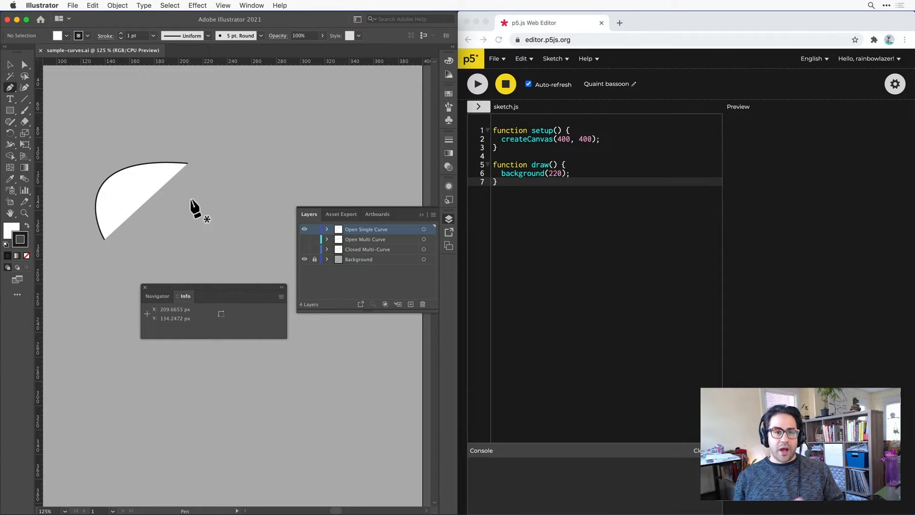
mouse_move(196, 207)
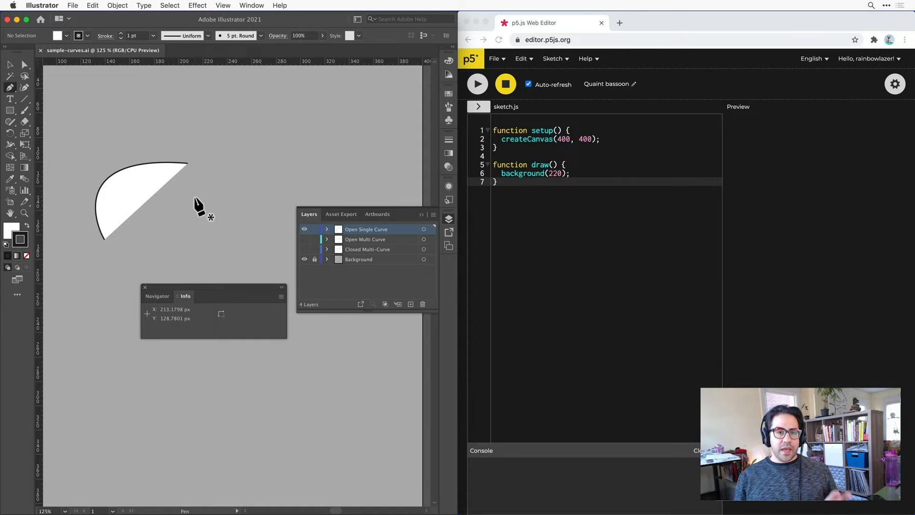
mouse_move(128, 242)
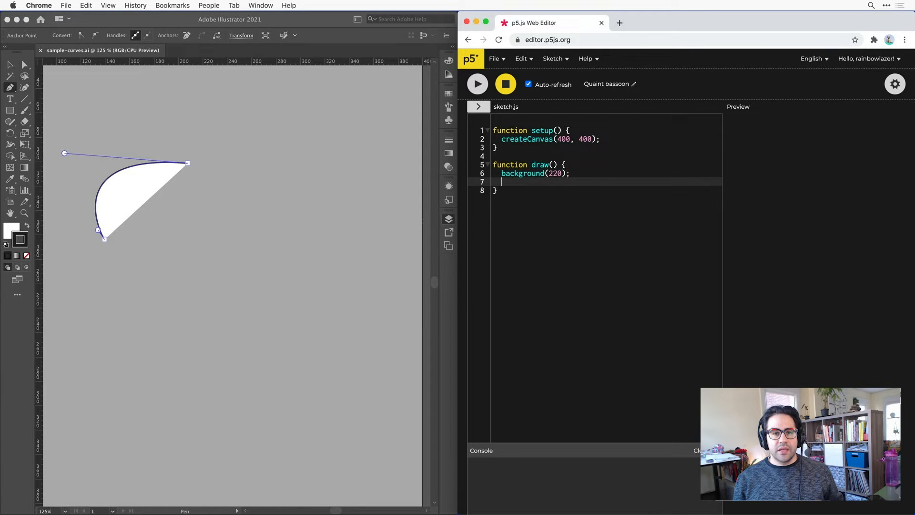
Step: Write bezier(139, 164, 134, 156, 107, 93, 208, 101) in draw() and run the preview
text(bezi)
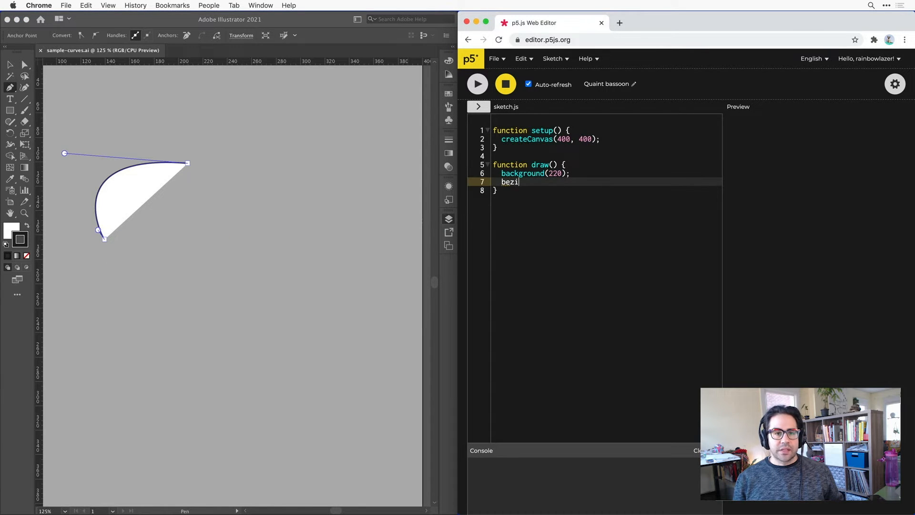
text(er())
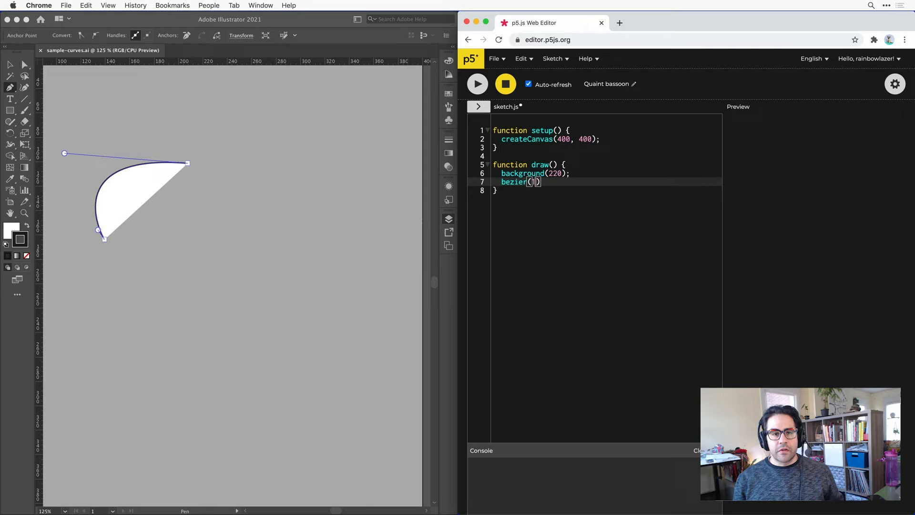
text(139,)
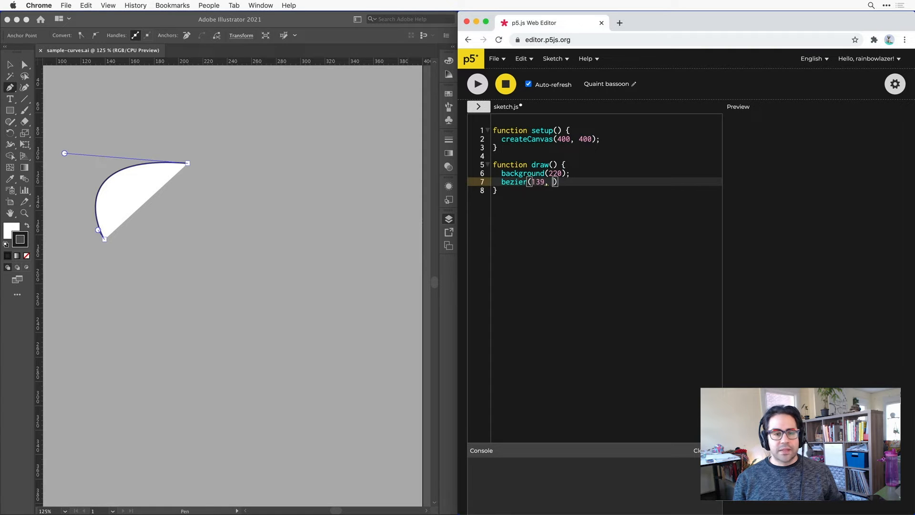
text(164,)
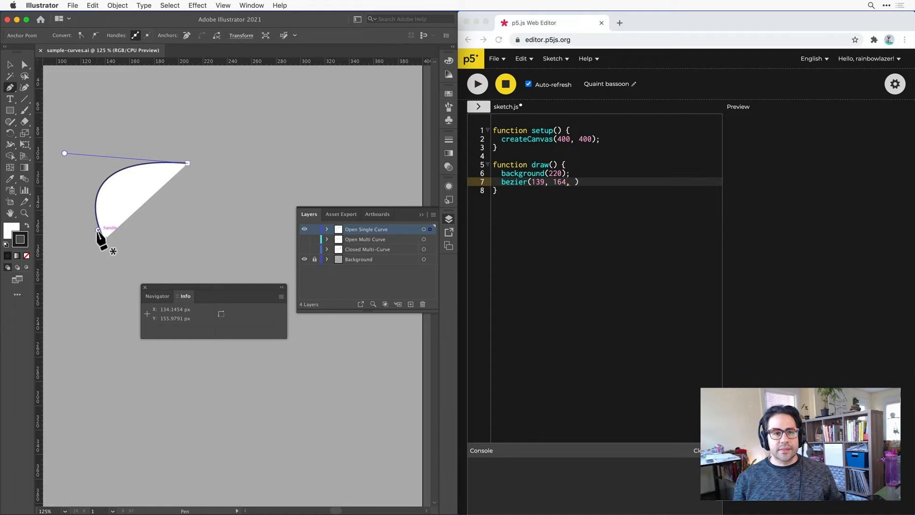
drag(98, 231, 312, 201)
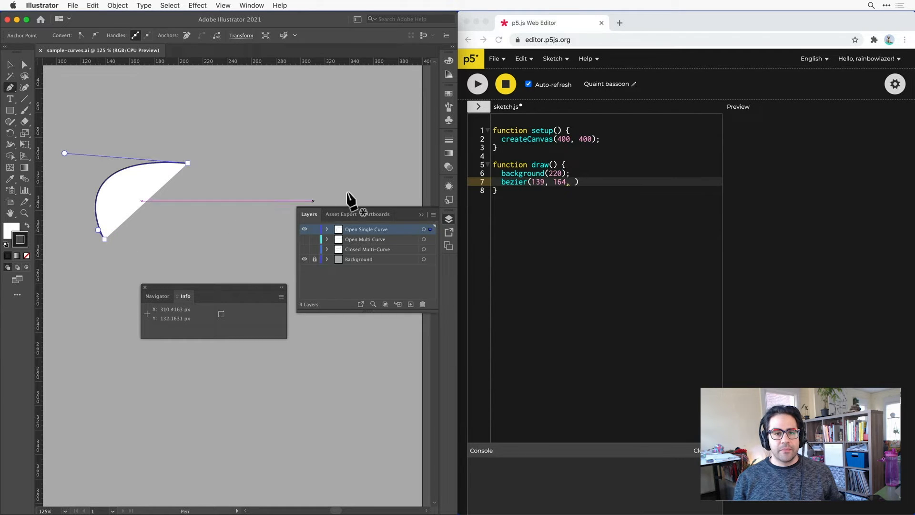
text(134,)
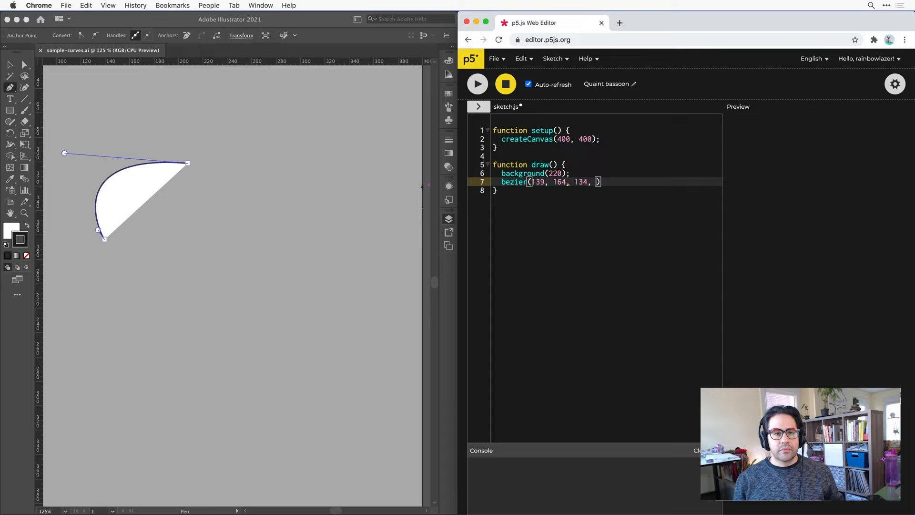
text(156,)
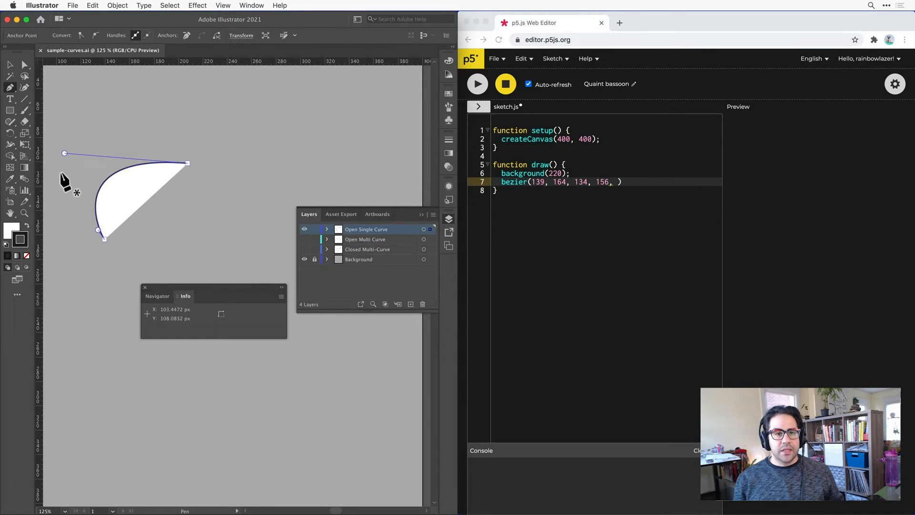
mouse_move(65, 153)
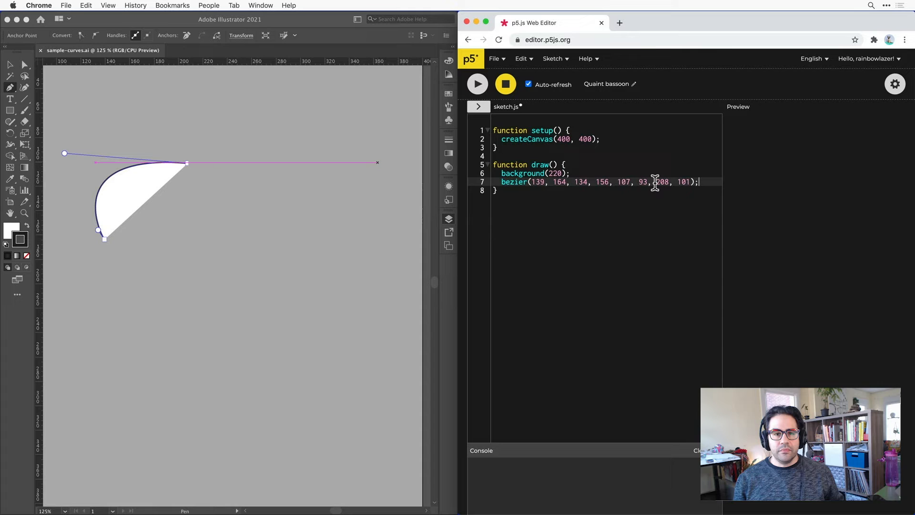
click(478, 84)
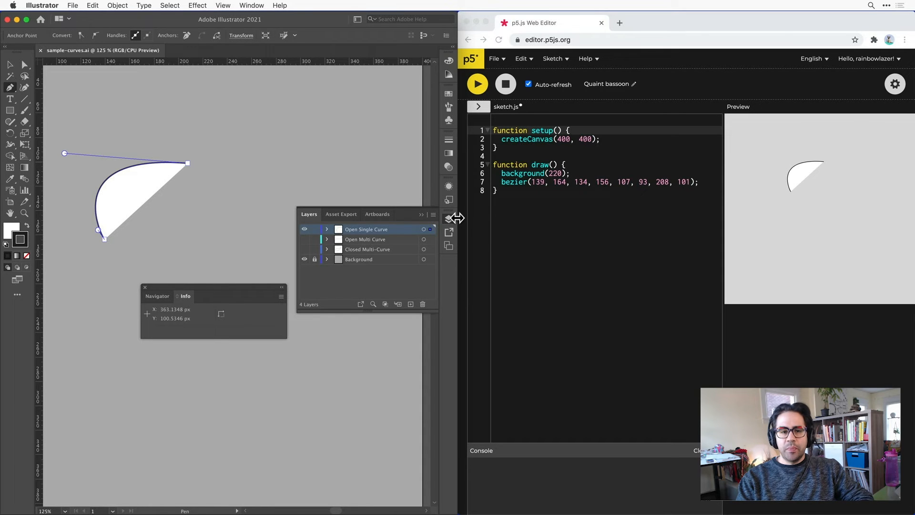
Step: Show the Open Multi Curve layer and add bezier(208, 101, 309, 110, 278, 55, 278, 55)
click(304, 229)
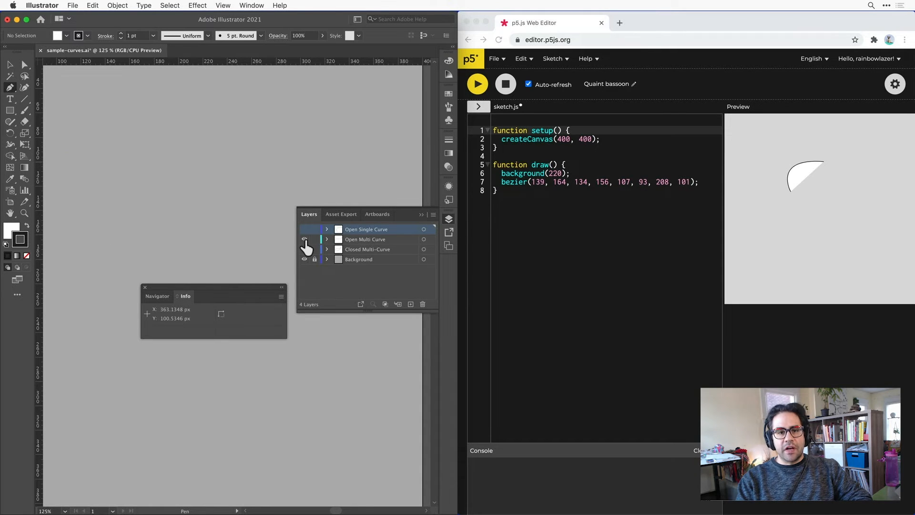
click(305, 239)
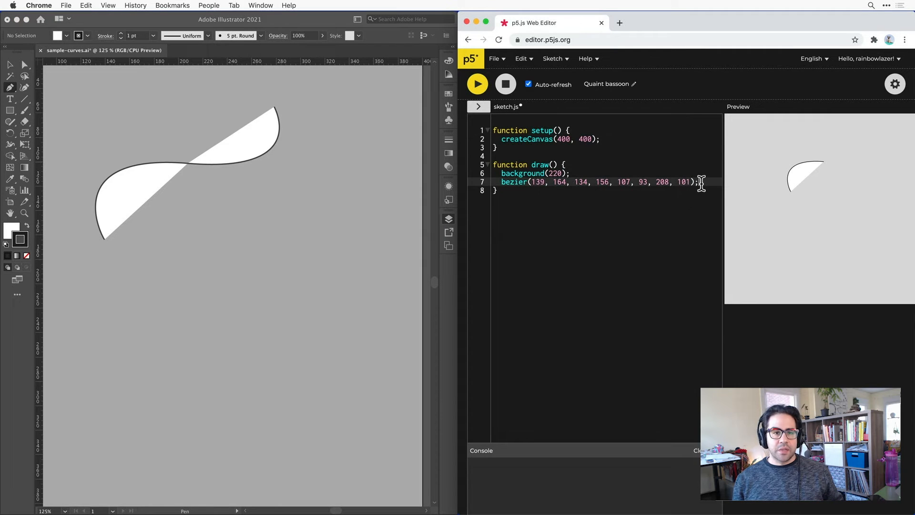
text(bezier)
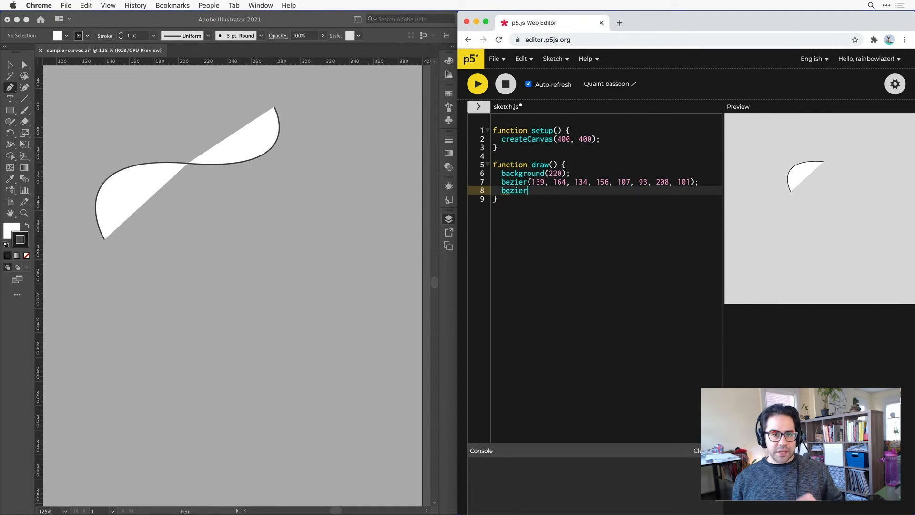
text(())
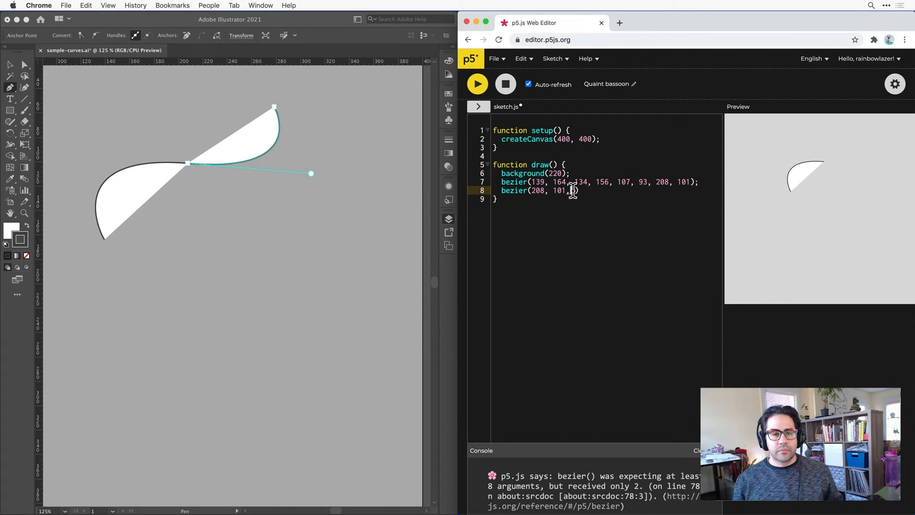
text(309, 110, 278, 55, 2)
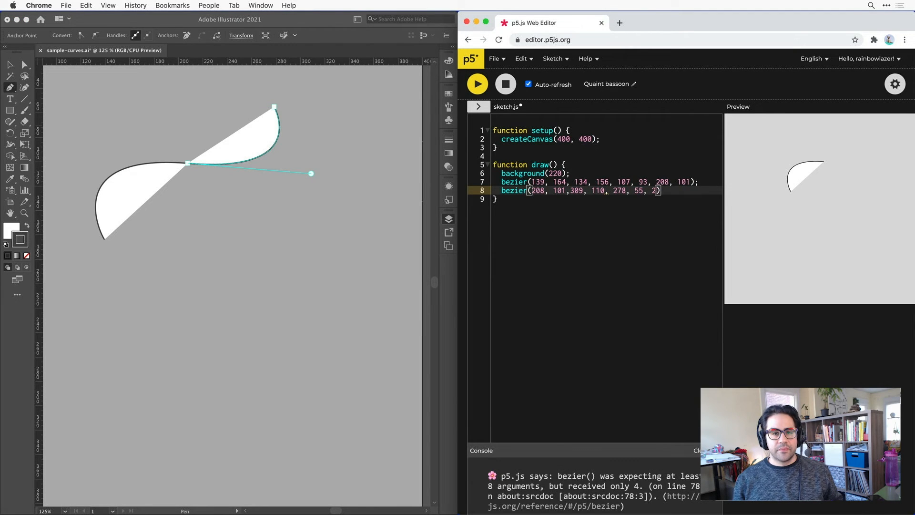
text(78, 55)
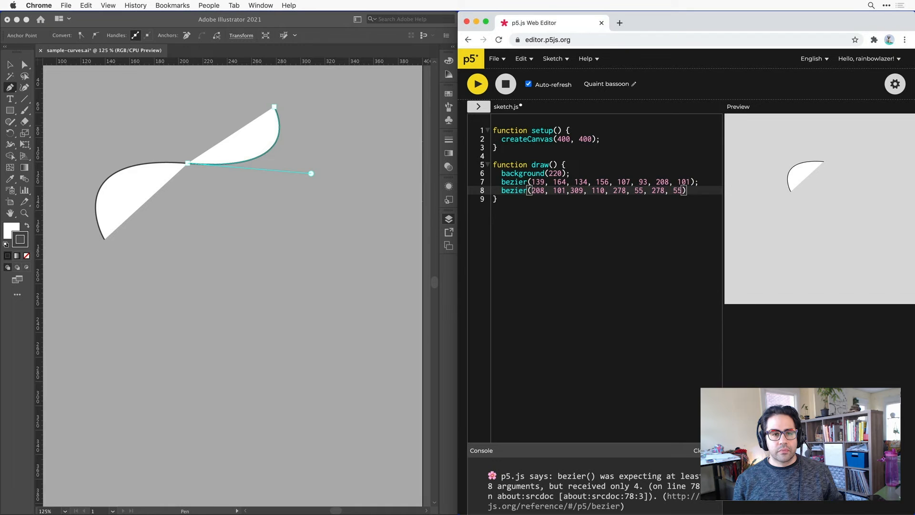
text())
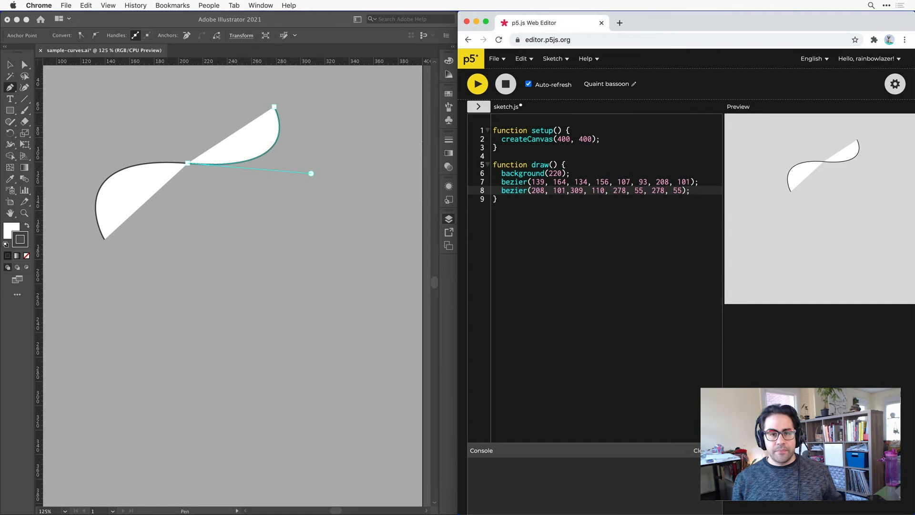
mouse_move(471, 227)
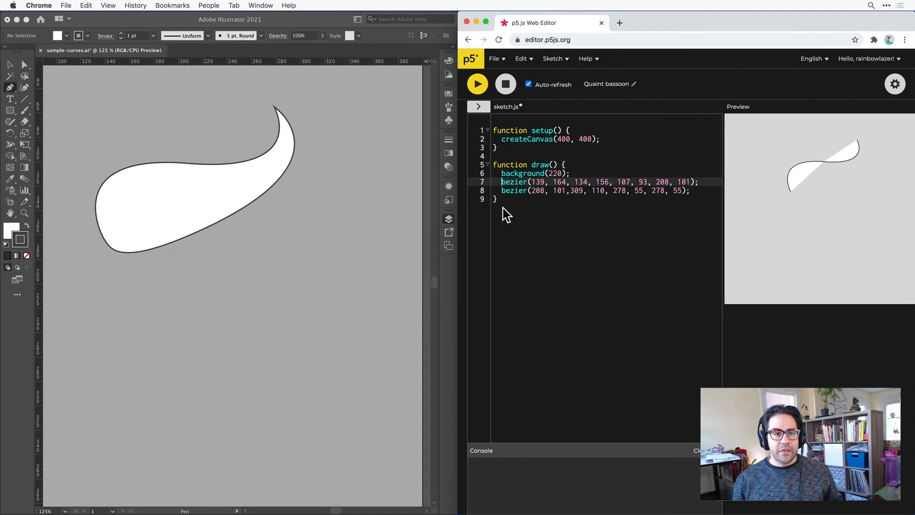
Step: Comment out both bezier lines and add a beginShape()/endShape() block
text(//)
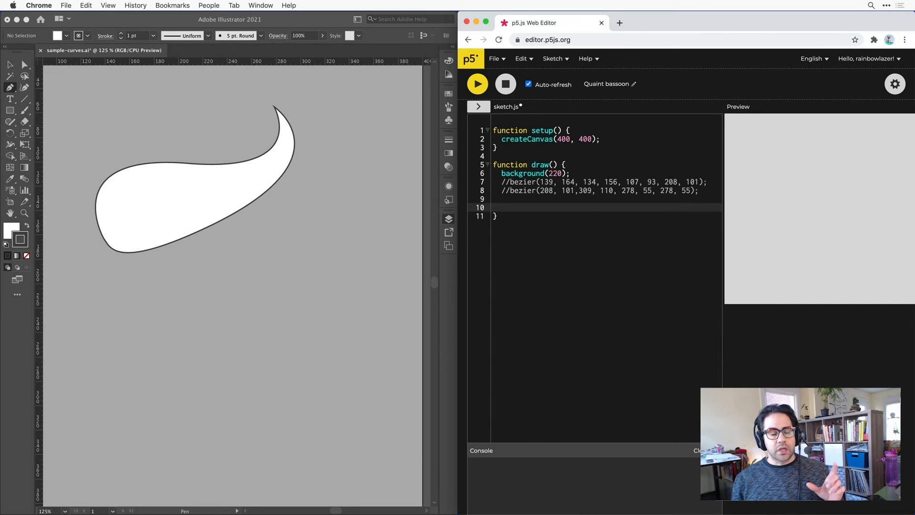
text(beginShape();)
text(end)
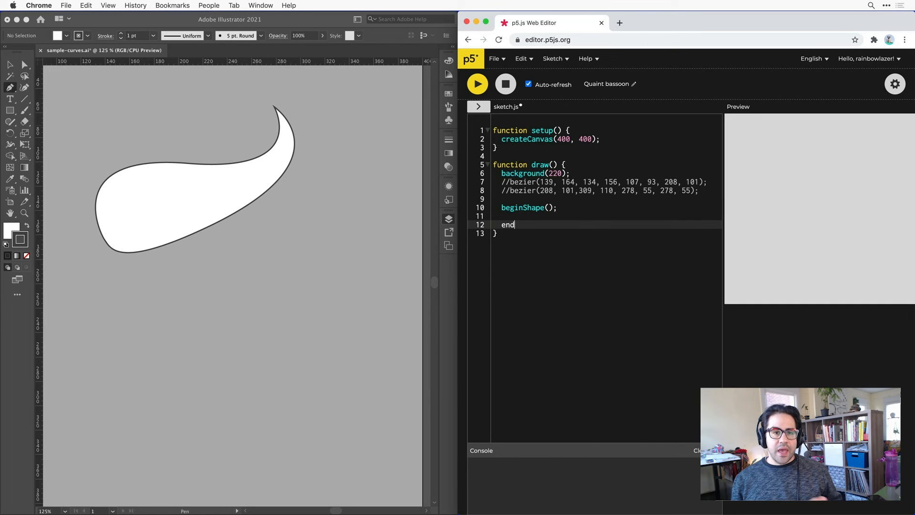
text(Shape();)
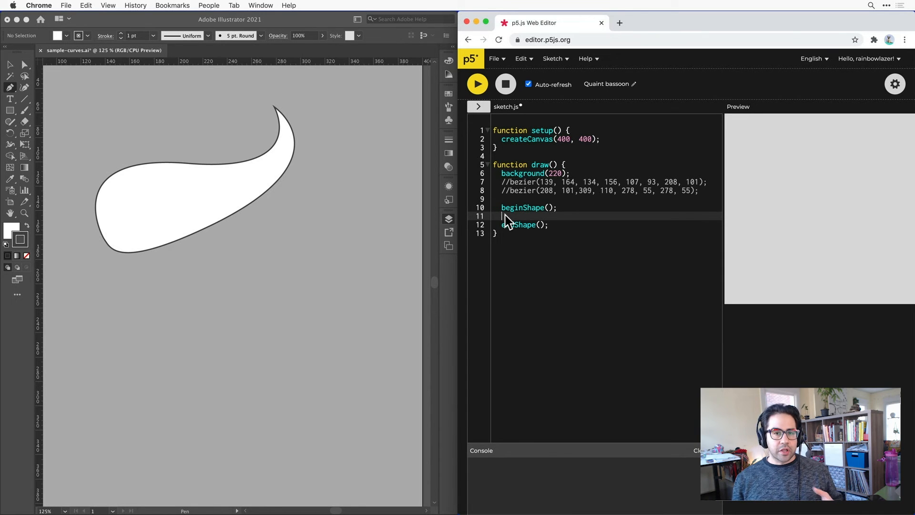
Step: Add vertex(139, 164) inside the shape and start a bezierVertex call
text(vert)
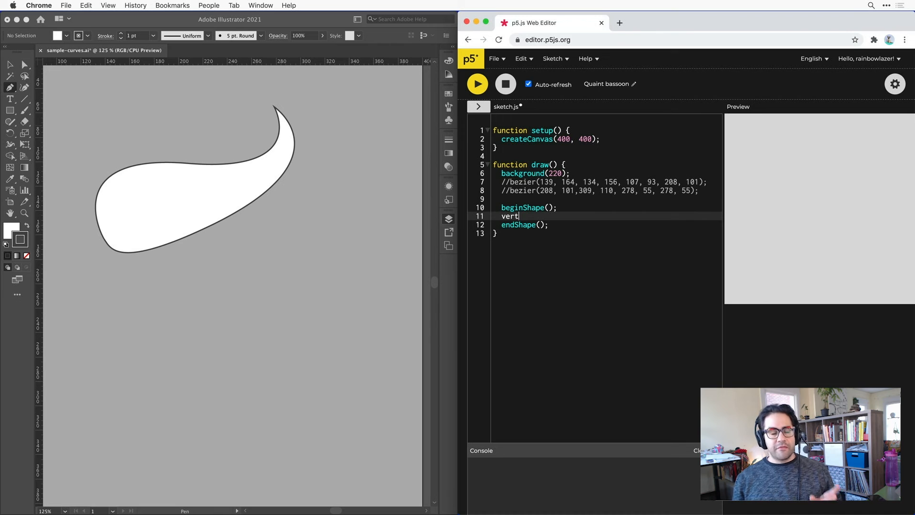
text(ex())
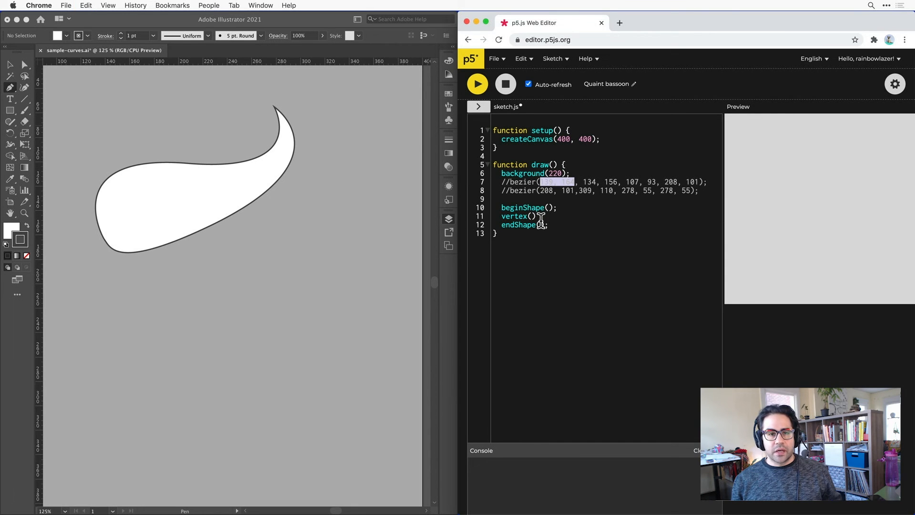
text(139, 164)
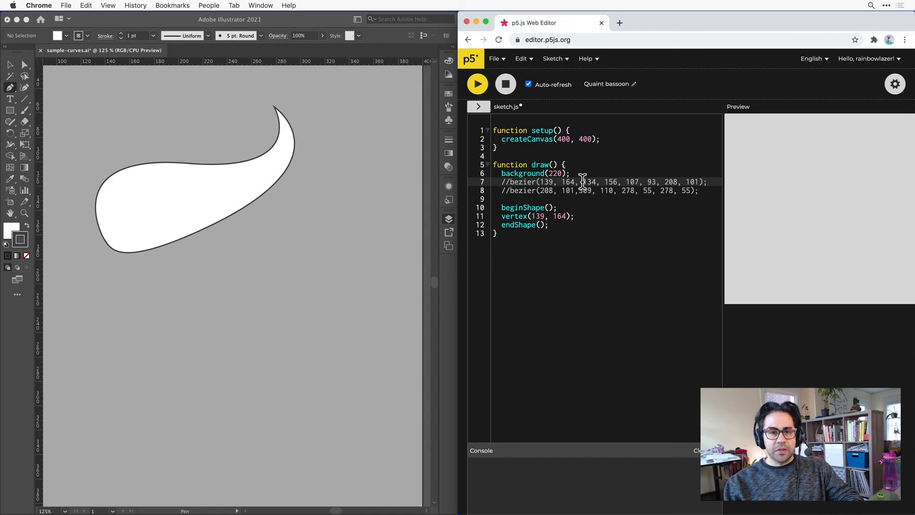
double_click(588, 182)
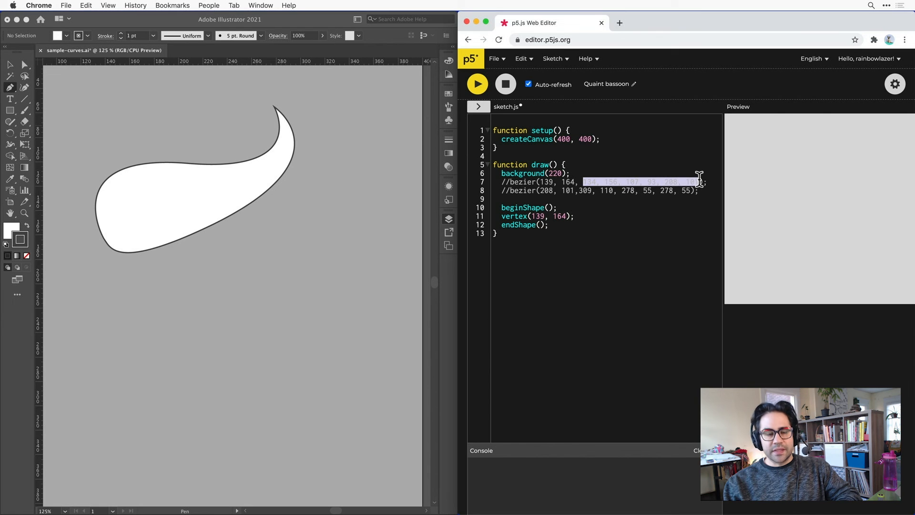
mouse_move(580, 215)
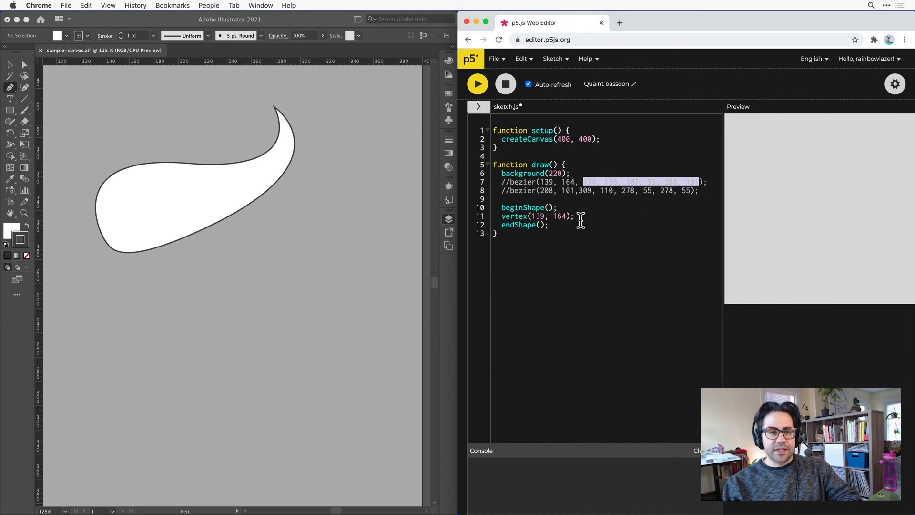
text(bezierVerte)
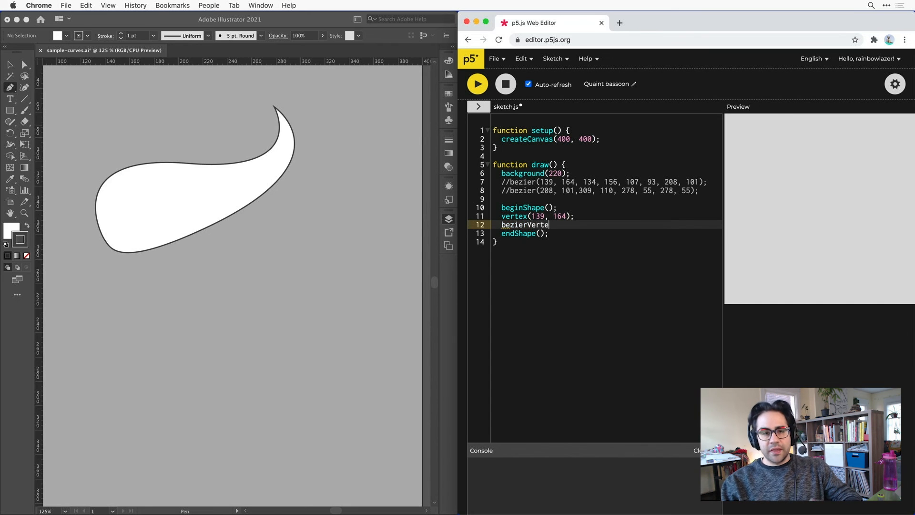
Step: Fill bezierVertex calls with 134, 156, 107, 93, 208, 101, then 278, 55, 339, 97, 145, 172
text((134, 156, 107, 93, 208, 101);)
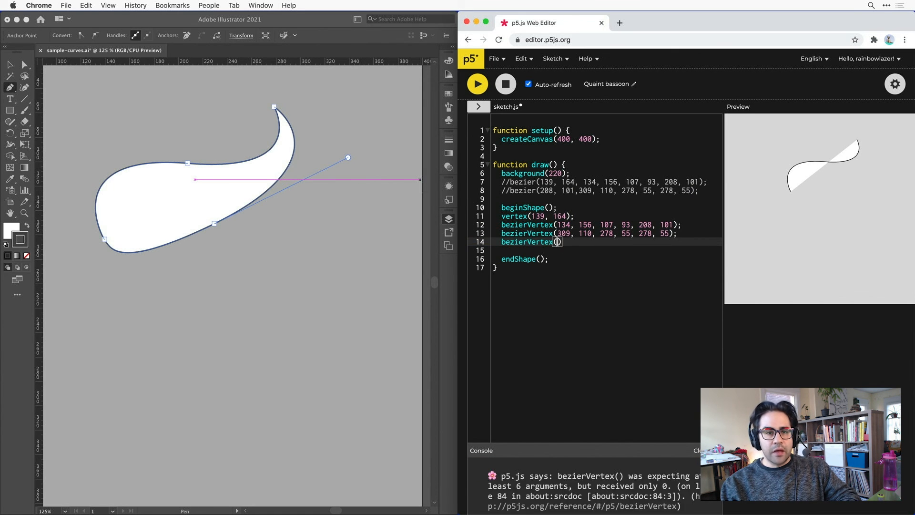
text(278, 55,)
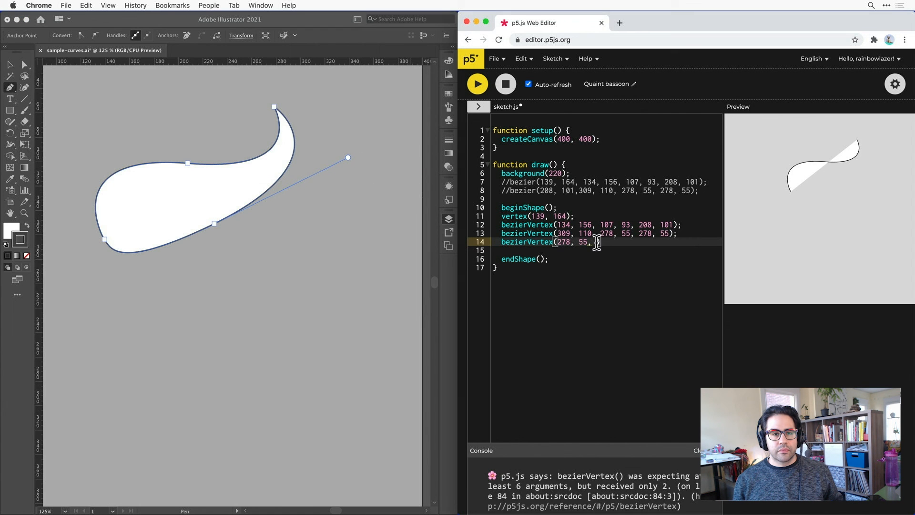
text(339, 97, 229, 15)
click(606, 250)
text(bezierVertex(151, 189, )
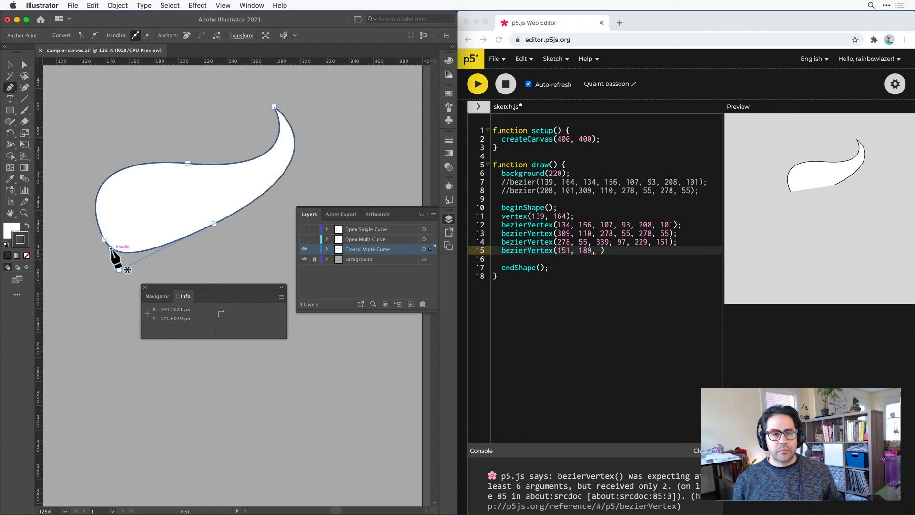
text(145, 172,)
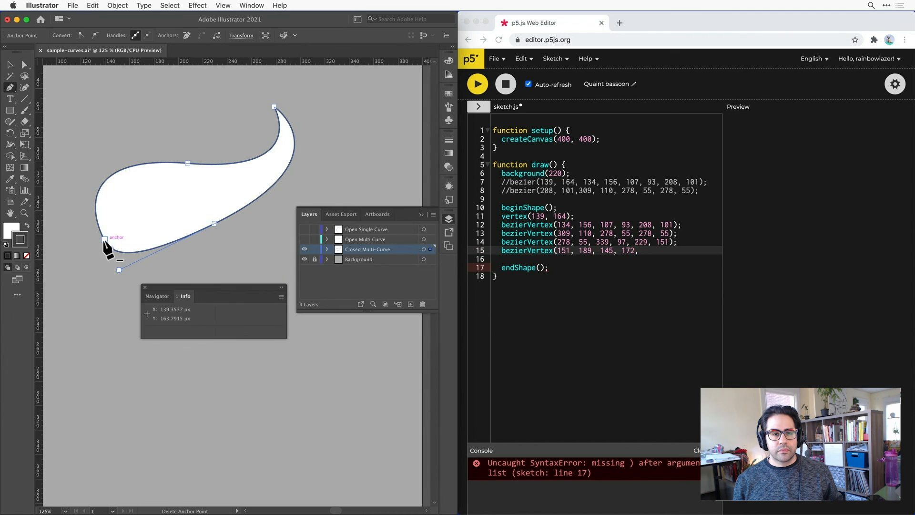